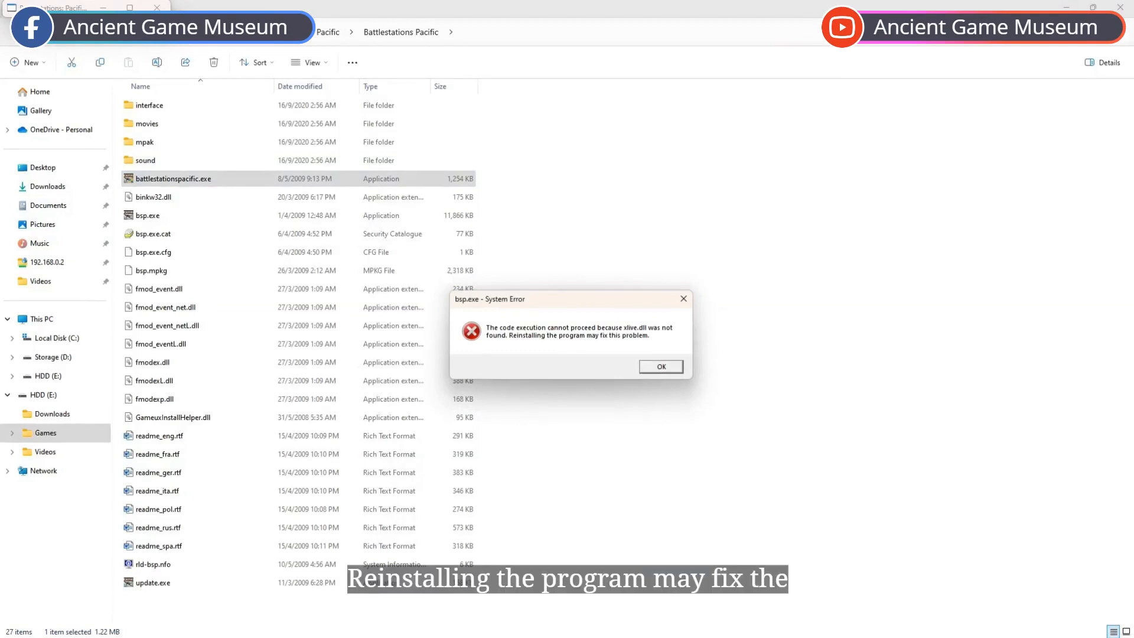
# Dismiss the bsp.exe System Error about the missing xlive.dll.
pyautogui.click(659, 366)
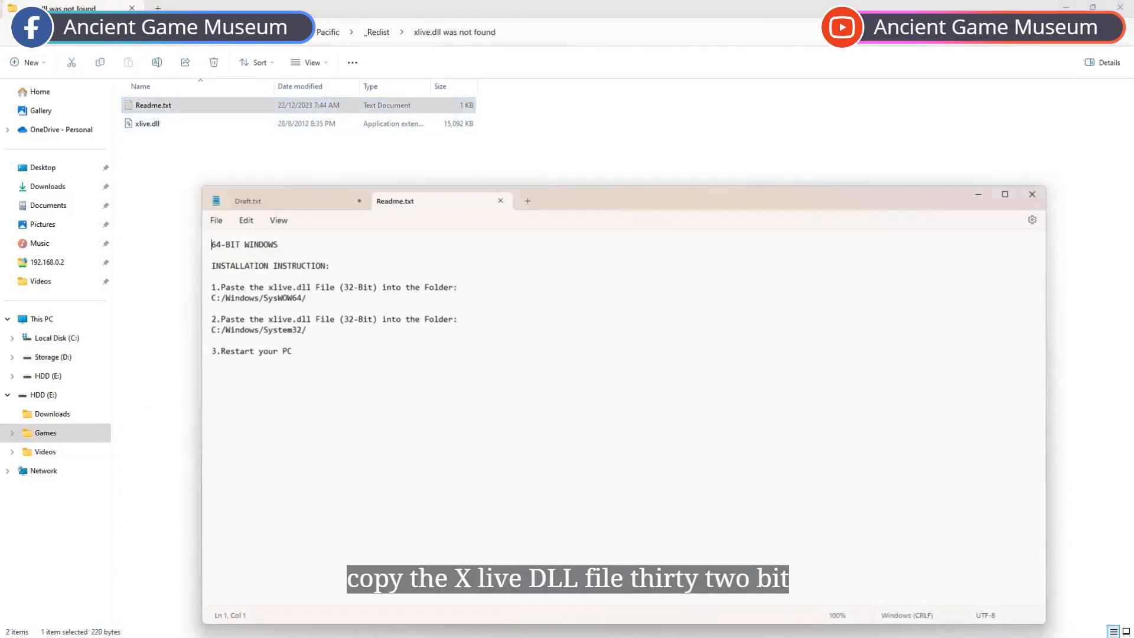
# Highlight the Readme's paste instruction and the SysWOW64 folder path.
pyautogui.moveTo(210, 286); pyautogui.dragTo(306, 298)
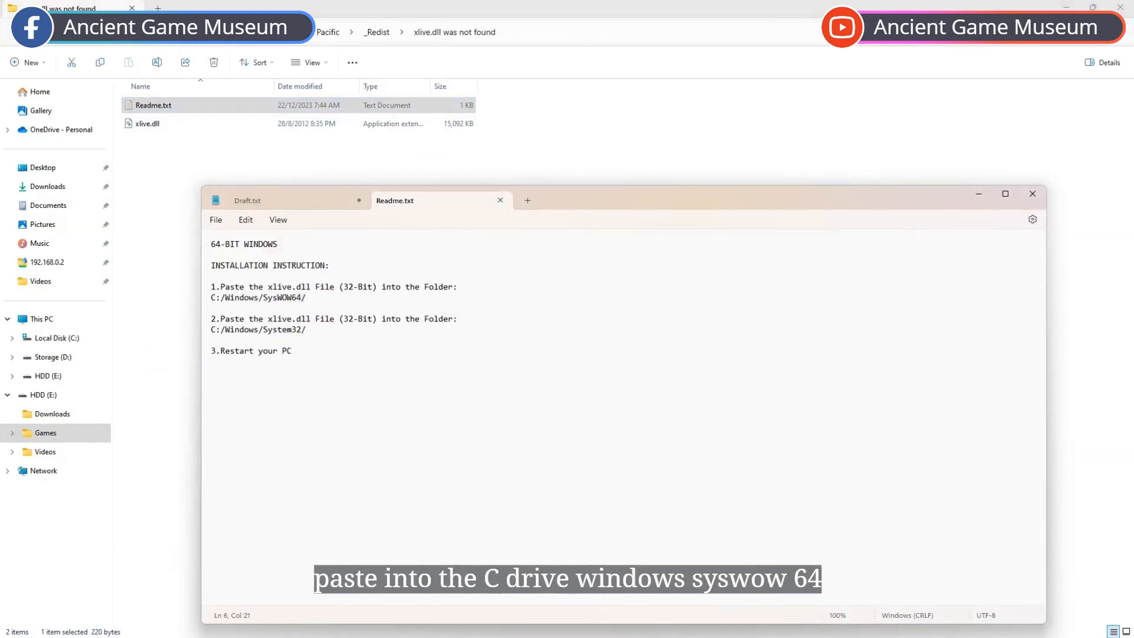
pyautogui.moveTo(210, 297); pyautogui.dragTo(304, 297)
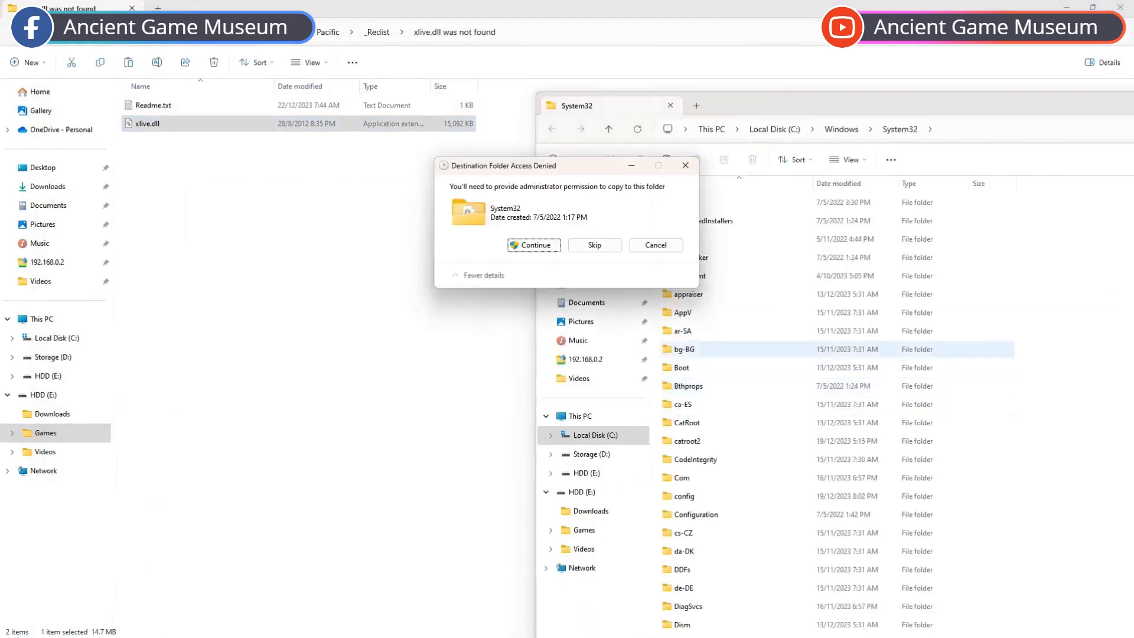
# Grant administrator permission to copy xlive.dll into C:\Windows\System32.
pyautogui.click(532, 245)
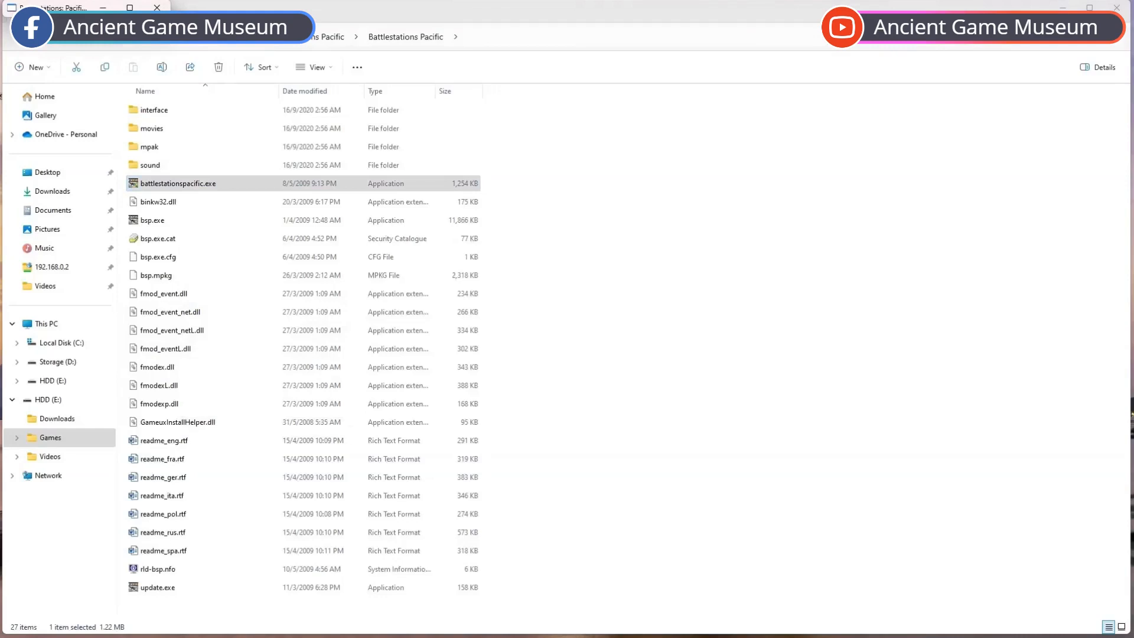
# Launch battlestationspacific.exe from the game folder.
pyautogui.doubleClick(177, 183)
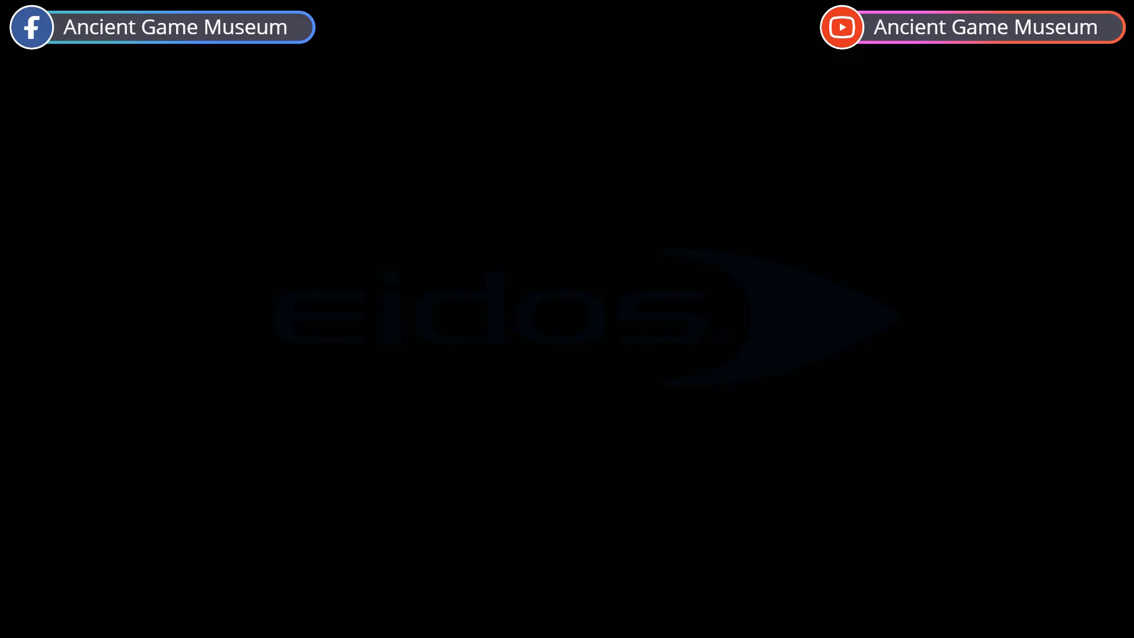